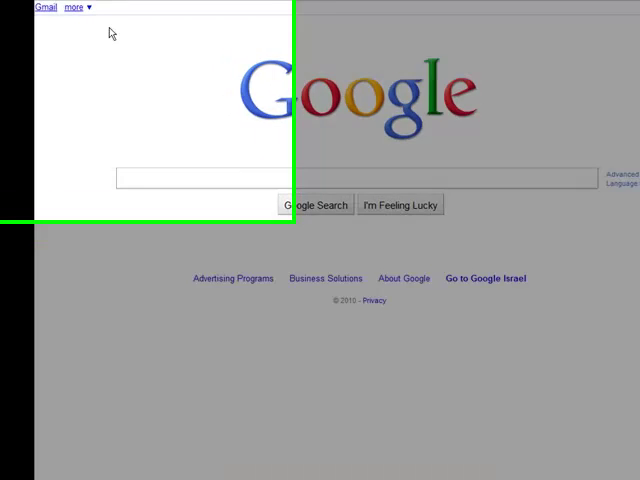
Reach Google Docs from the Google homepage's 'more' services list
click(76, 12)
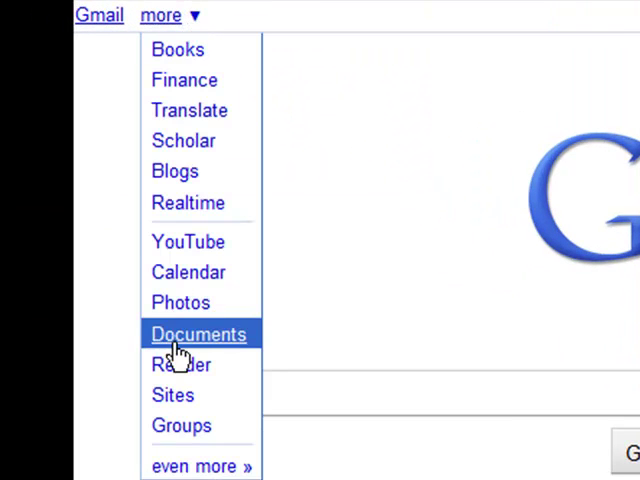
click(198, 334)
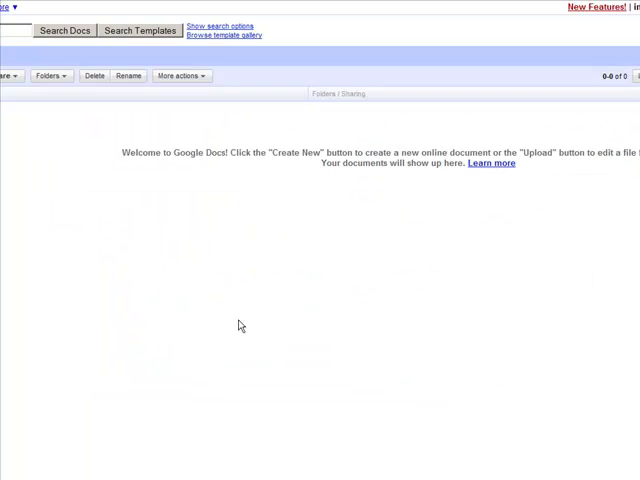
mouse_move(56, 184)
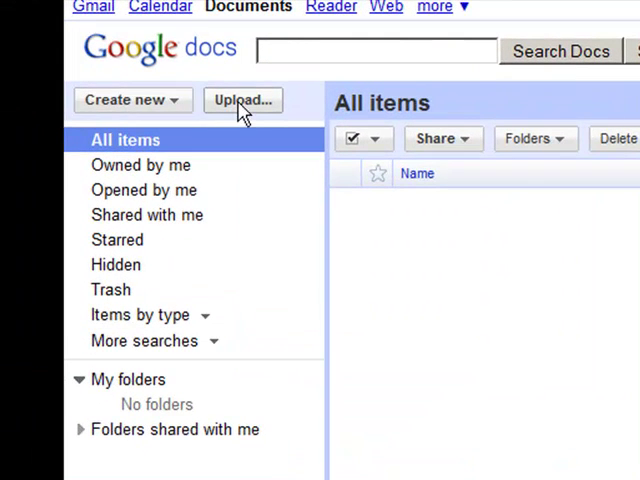
Begin an upload and change its visibility from Private to 'Public on the web'
click(242, 100)
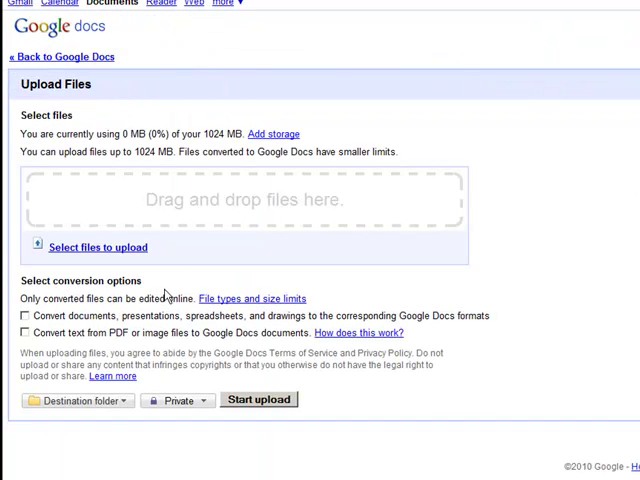
mouse_move(100, 332)
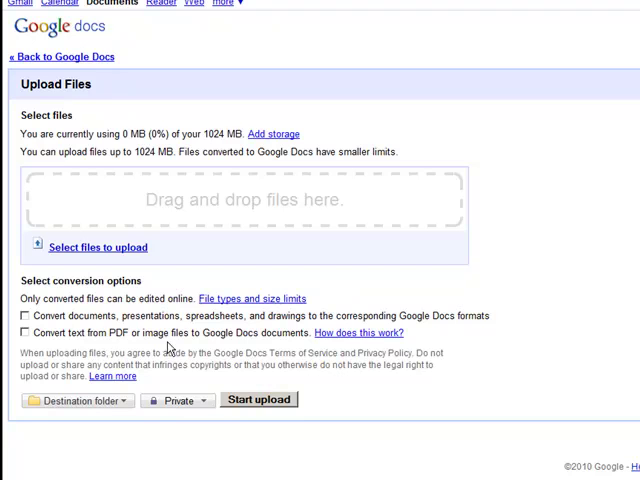
mouse_move(158, 412)
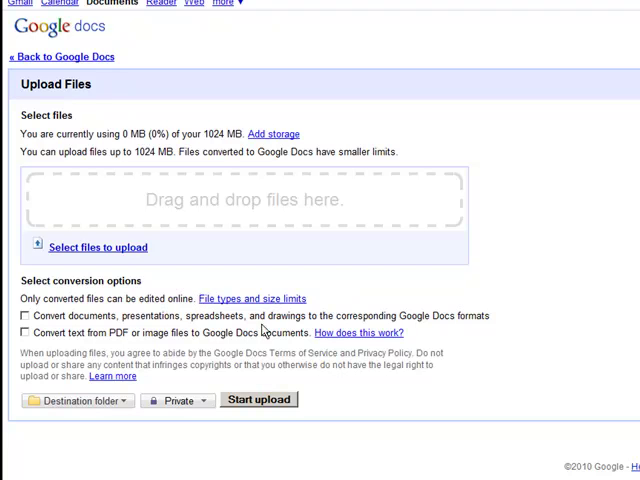
mouse_move(436, 328)
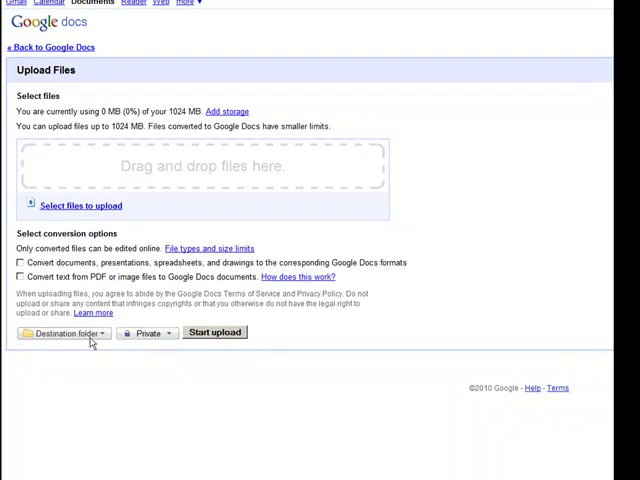
click(148, 332)
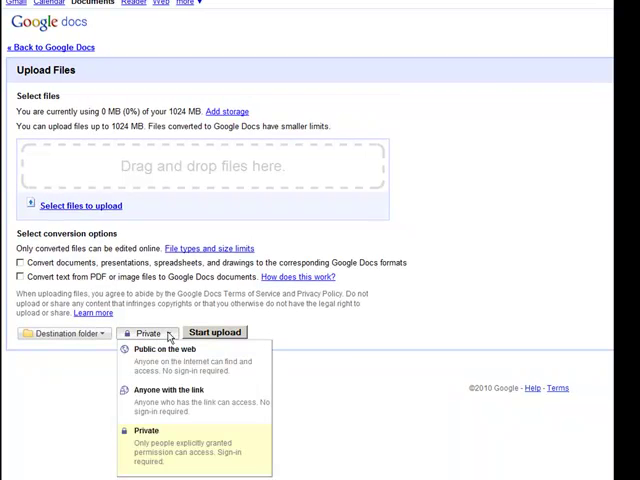
mouse_move(170, 332)
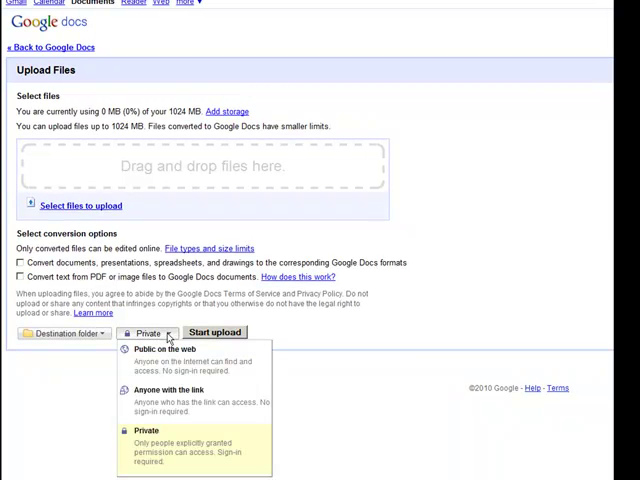
click(164, 348)
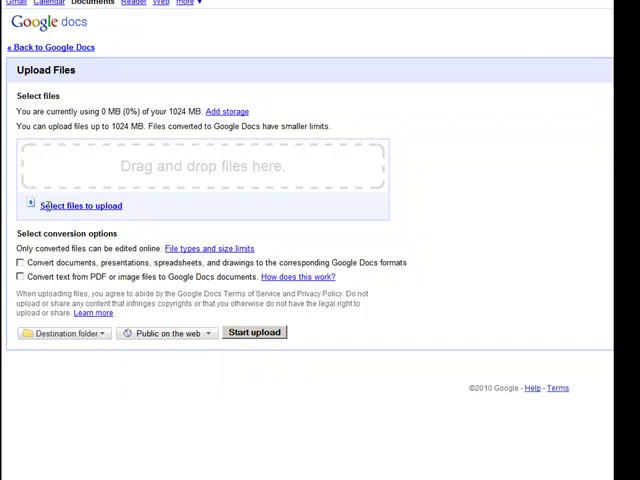
Choose 'How to Create a Google Account.doc' from the computer and start its upload
click(80, 204)
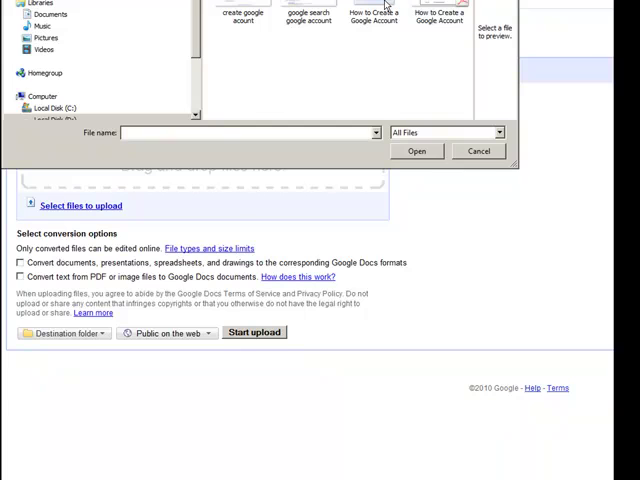
click(416, 152)
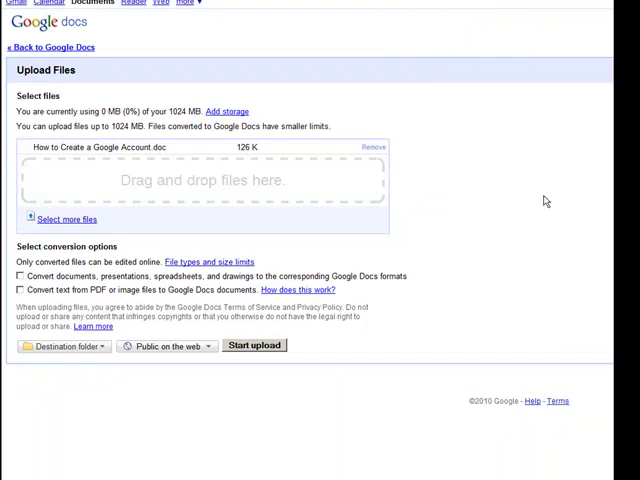
mouse_move(402, 332)
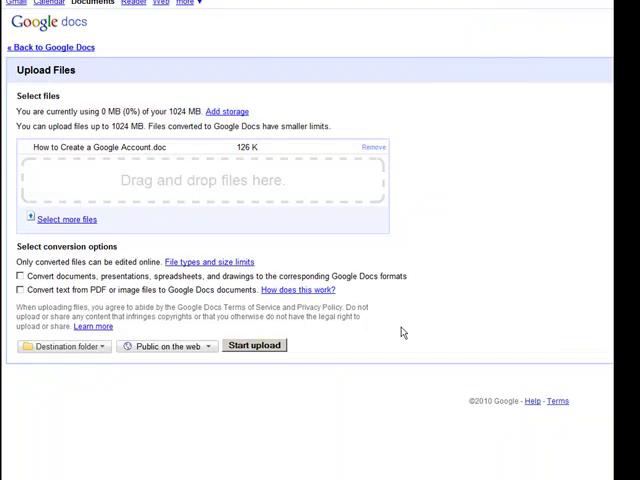
click(60, 344)
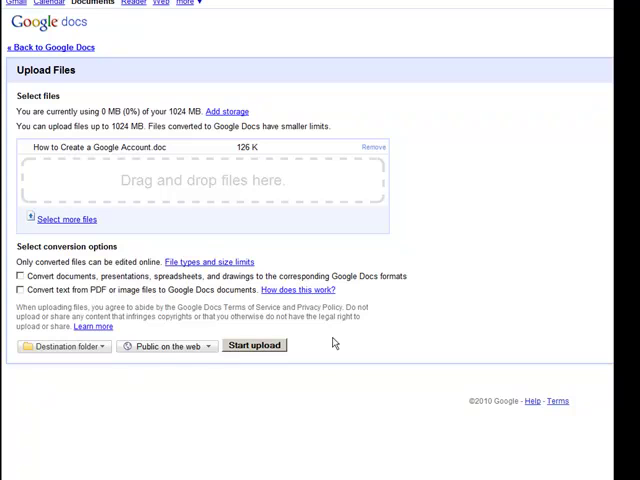
click(254, 344)
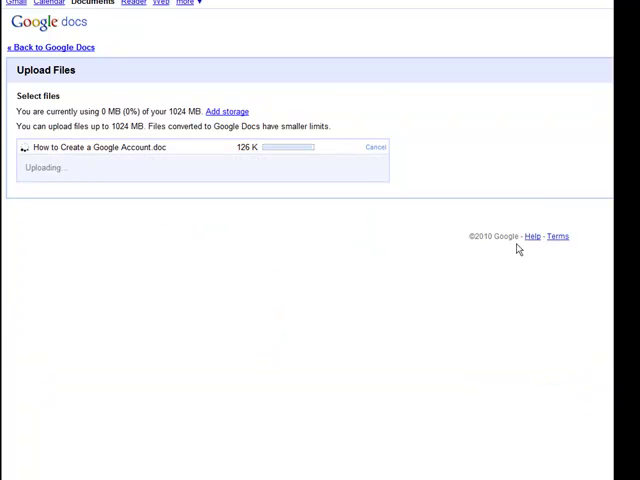
mouse_move(536, 132)
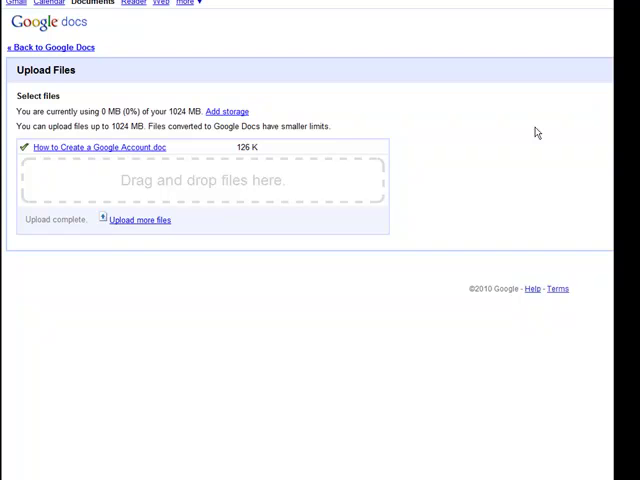
mouse_move(532, 132)
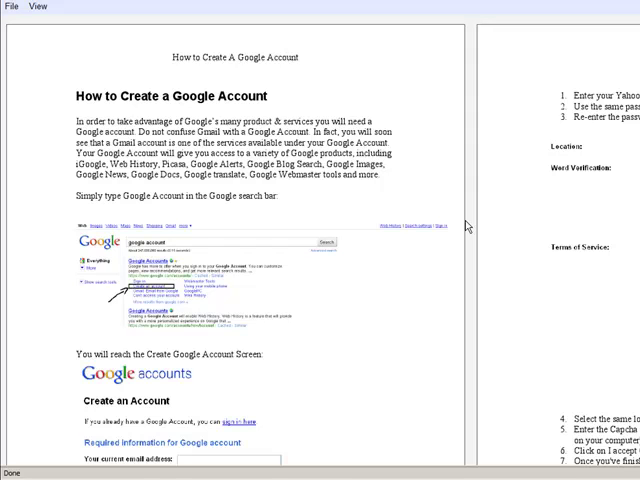
Scroll through the first page of the opened 'How to Create a Google Account' document
scroll(down, 3)
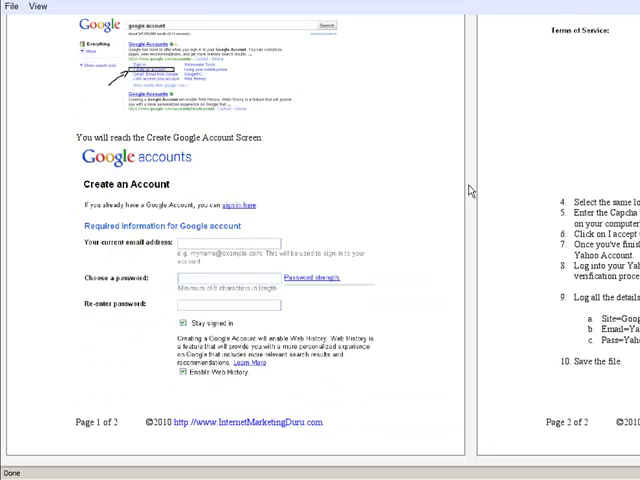
mouse_move(304, 424)
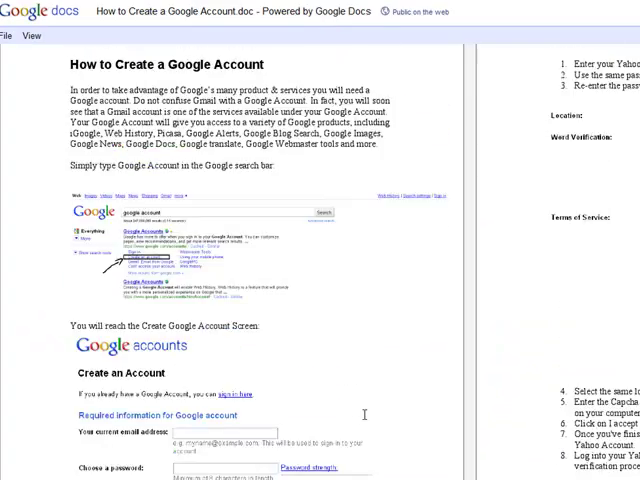
scroll(down, 3)
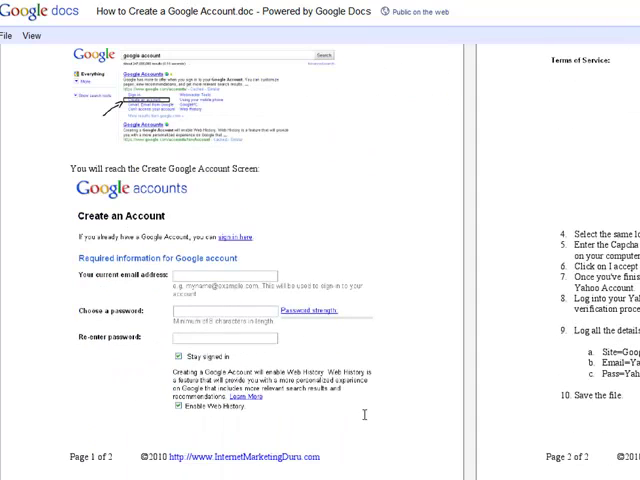
scroll(up, 3)
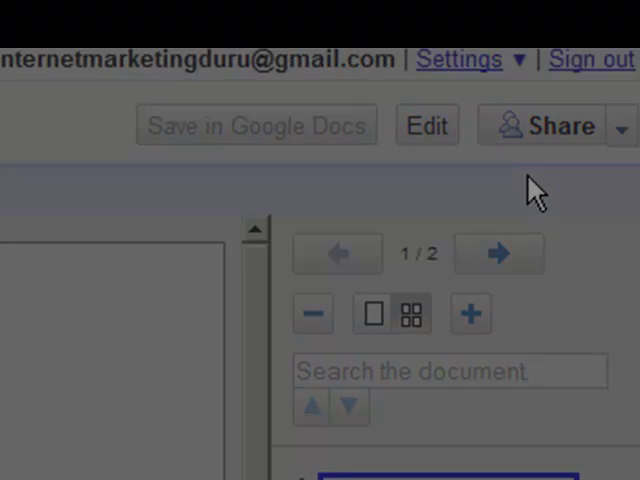
Copy the document's public web link from its Sharing settings
click(552, 126)
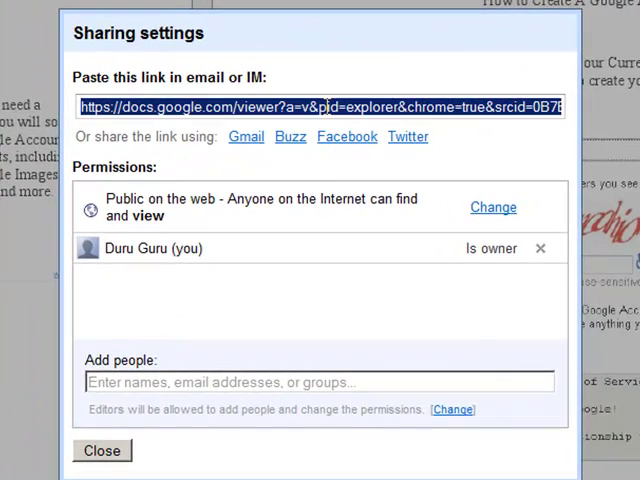
right_click(330, 108)
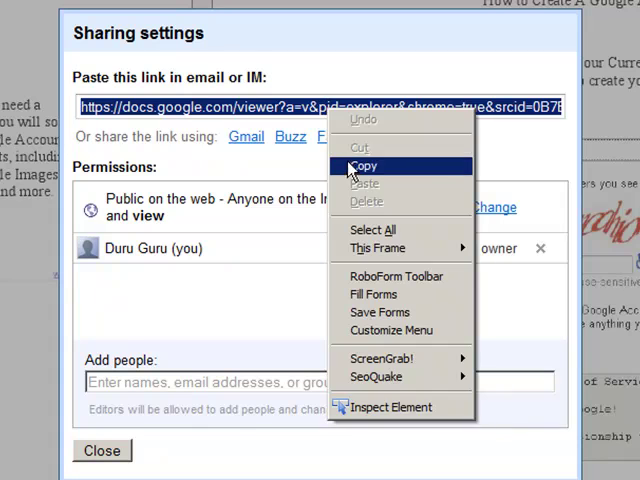
click(366, 164)
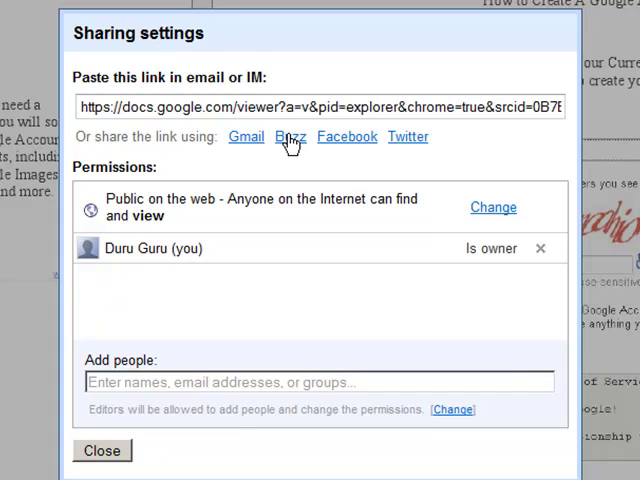
mouse_move(408, 144)
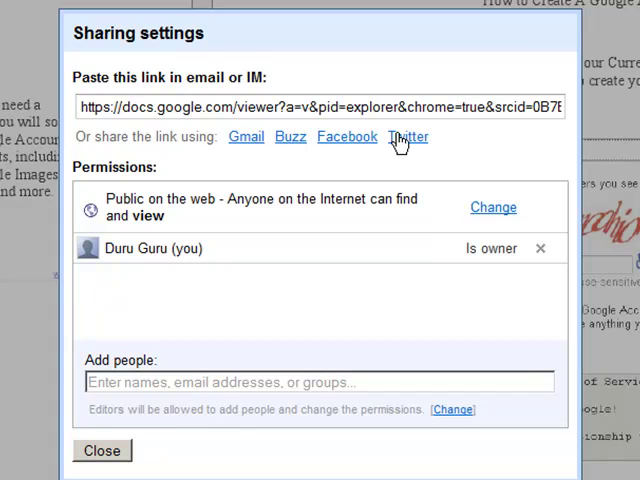
mouse_move(136, 208)
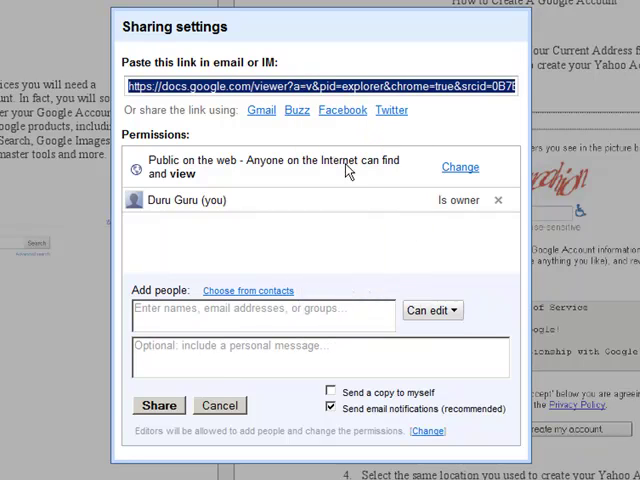
mouse_move(562, 384)
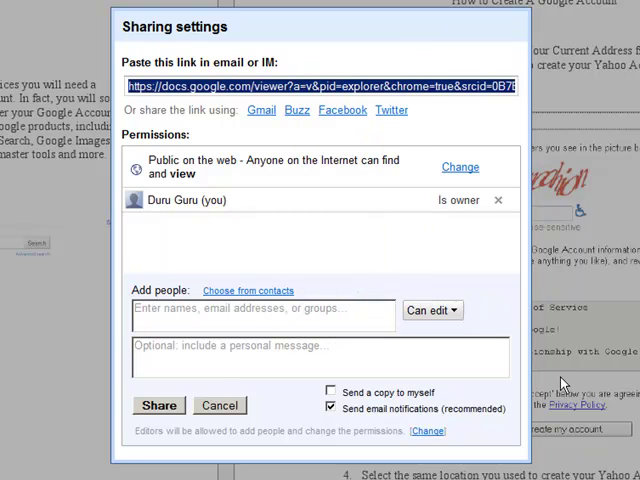
mouse_move(336, 452)
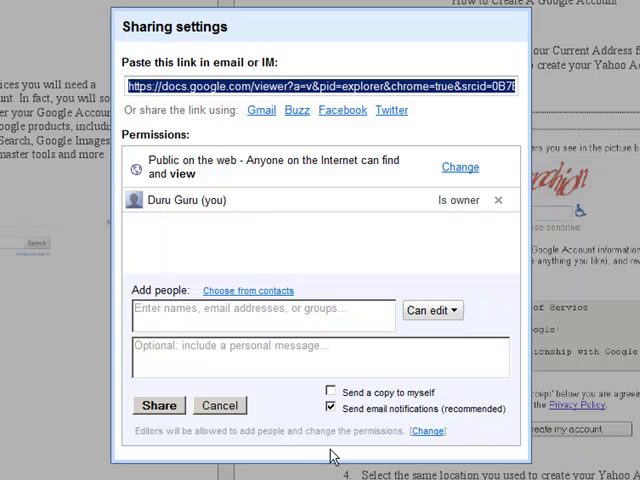
mouse_move(324, 458)
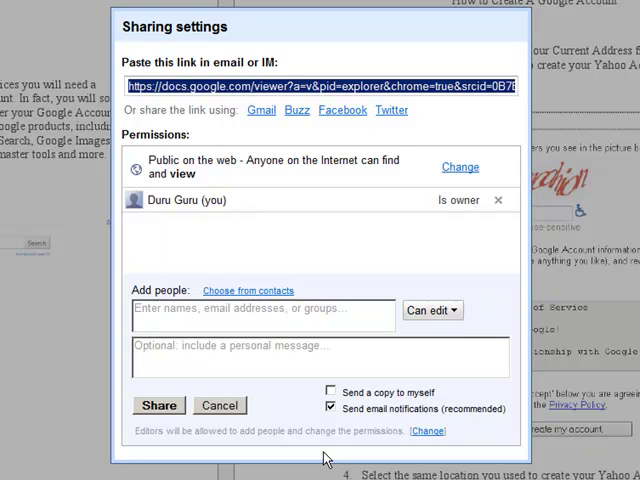